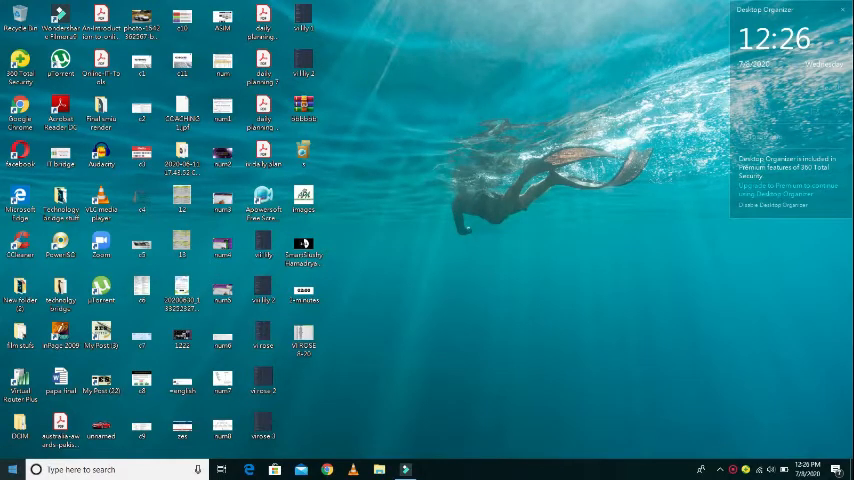
Launch Apowersoft Free Screen Recorder from its desktop shortcut.
{"action": "left_click", "coordinate": [15, 469]}
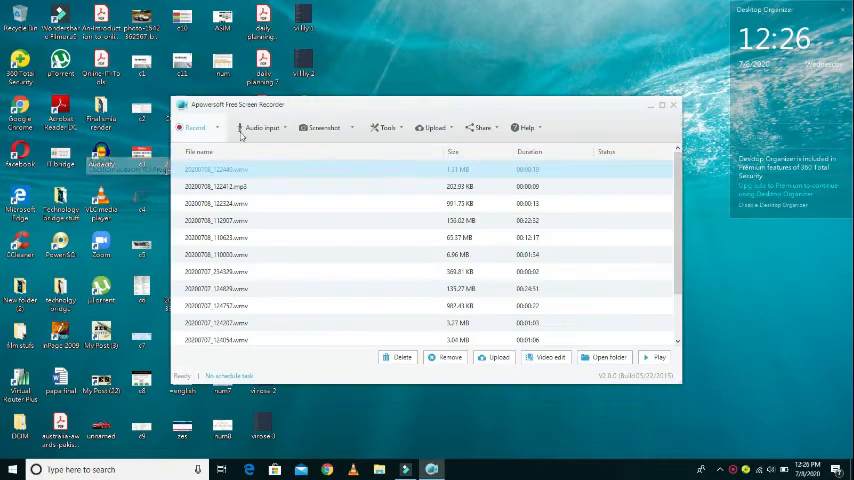
Close the tray options menu and show the audio input choices, with Microphone selected.
{"action": "left_click", "coordinate": [262, 127]}
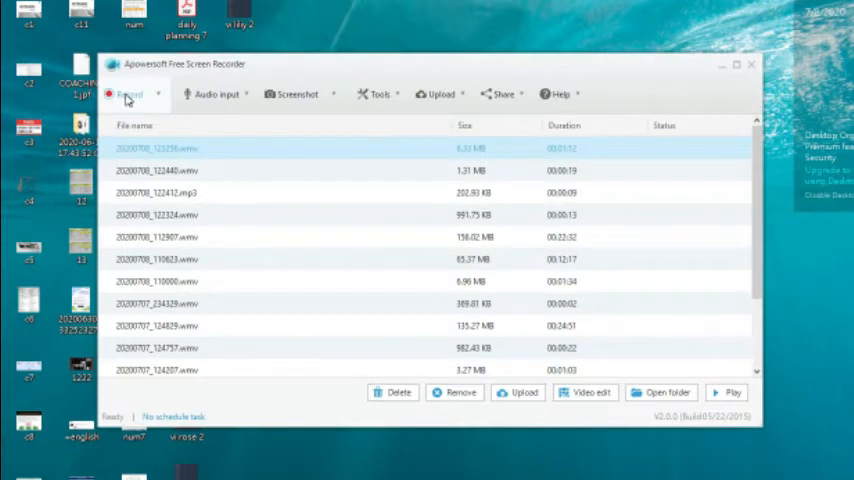
{"action": "mouse_move", "coordinate": [218, 93]}
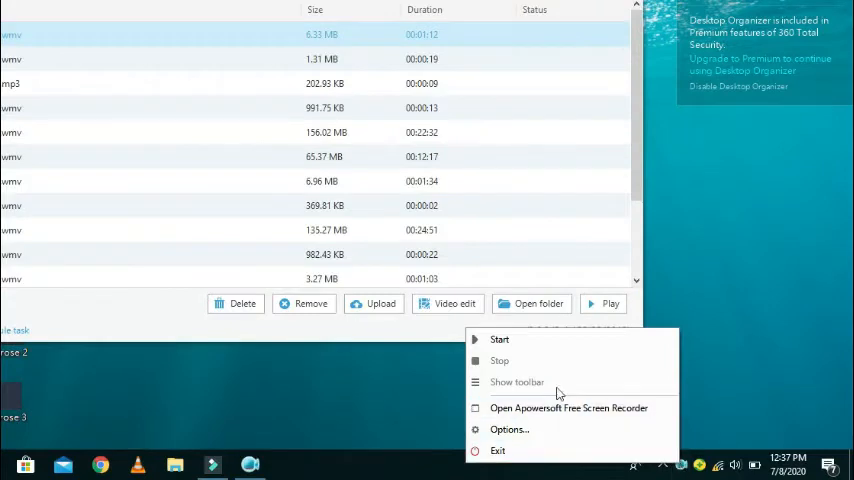
{"action": "mouse_move", "coordinate": [507, 340]}
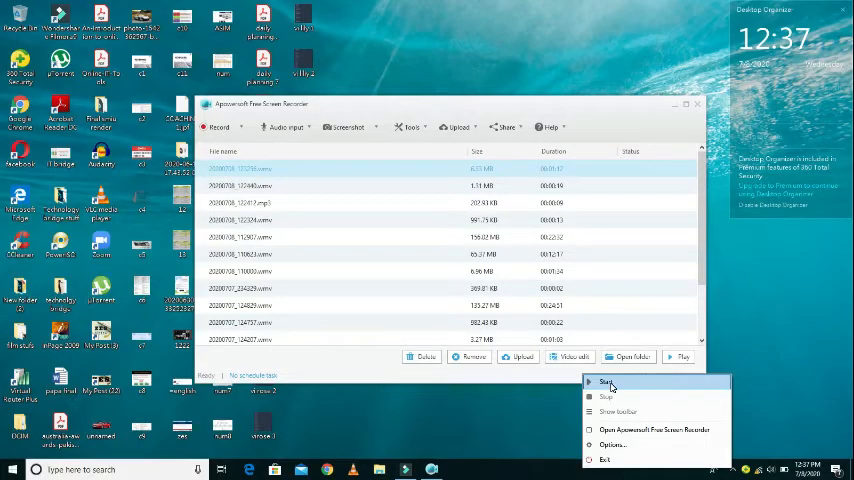
{"action": "mouse_move", "coordinate": [737, 323]}
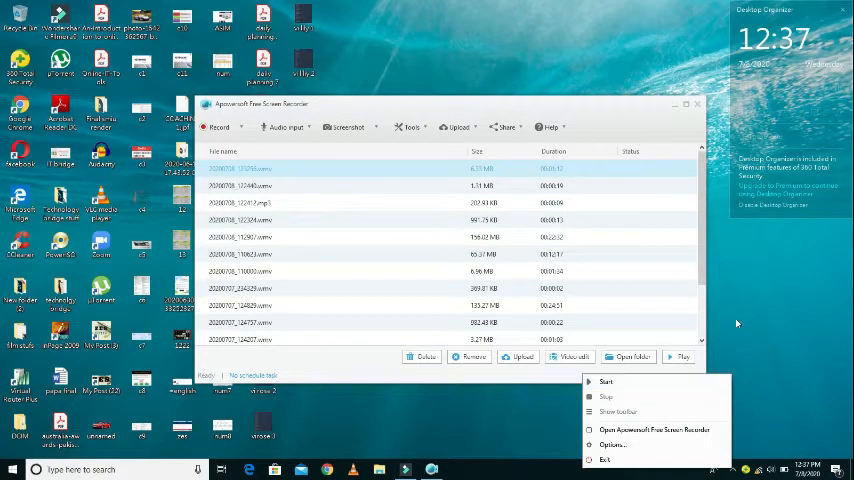
{"action": "left_click", "coordinate": [288, 127]}
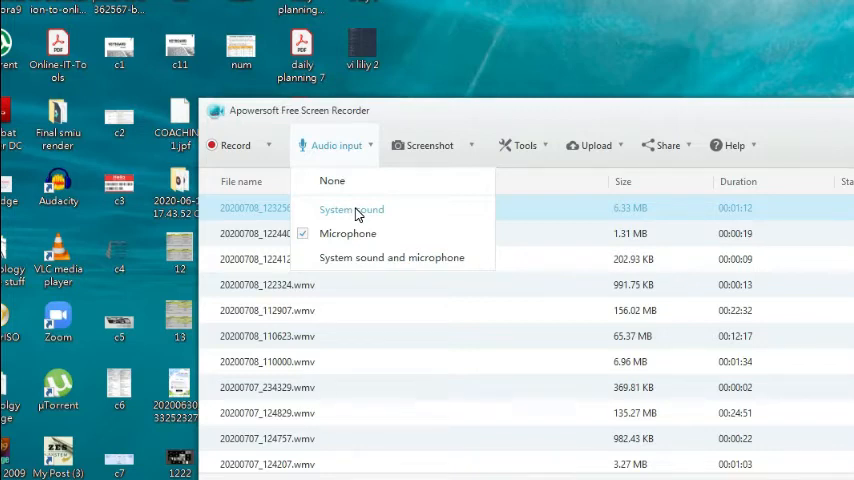
{"action": "left_click", "coordinate": [351, 209]}
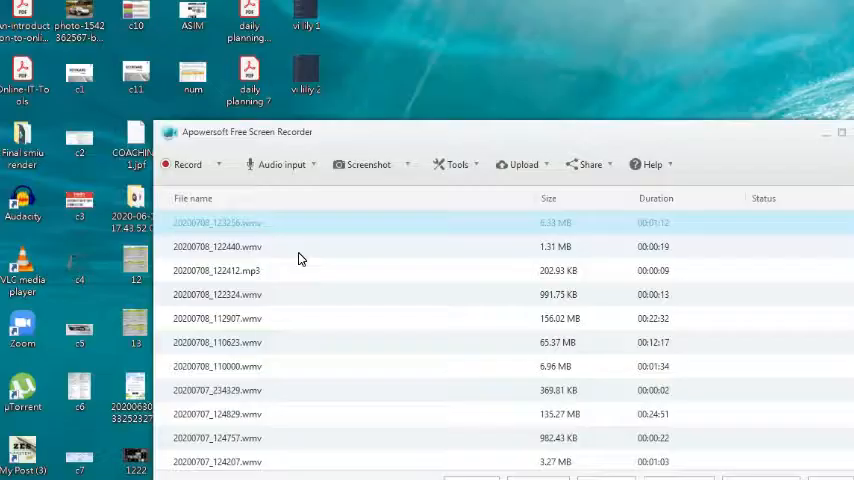
{"action": "left_click", "coordinate": [282, 164]}
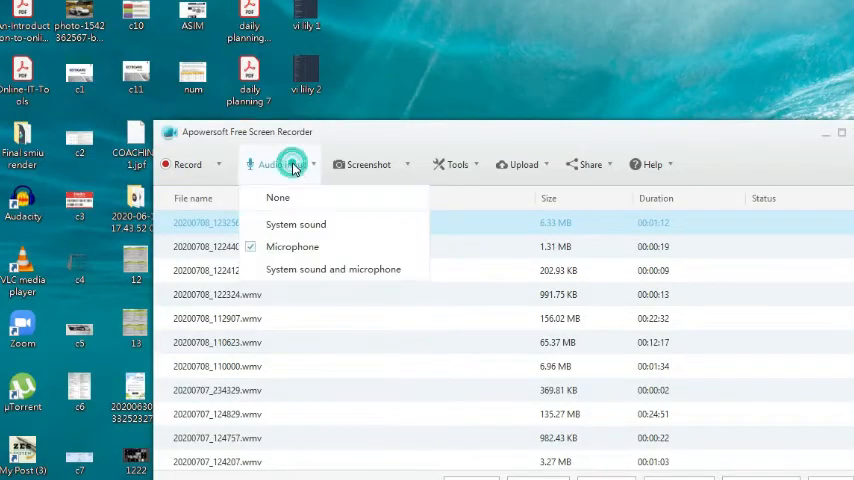
{"action": "mouse_move", "coordinate": [333, 269]}
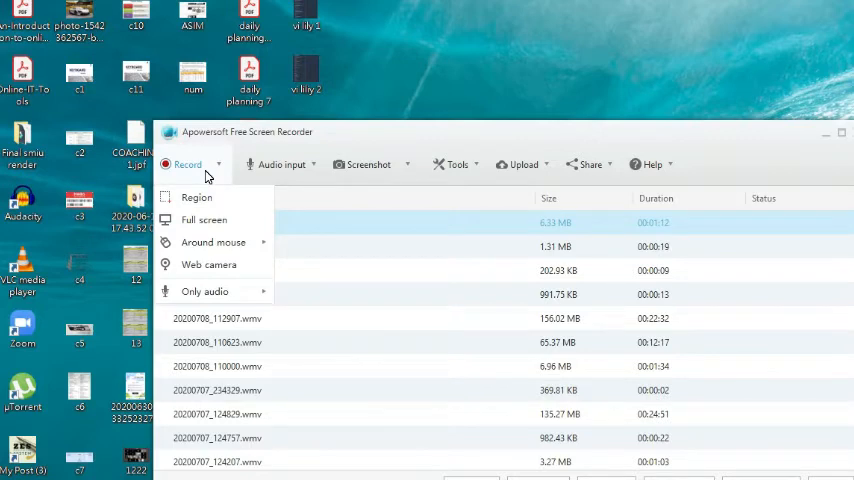
{"action": "mouse_move", "coordinate": [205, 291]}
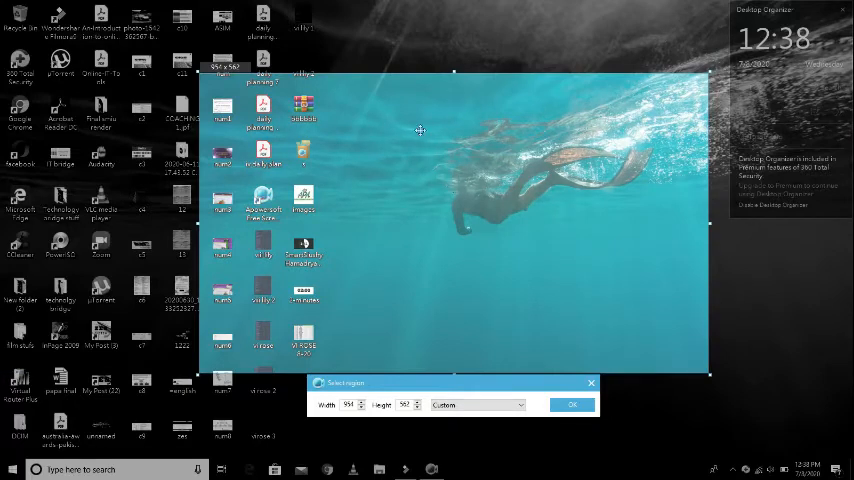
Stretch the region's top edge to about 954×568 and confirm it.
{"action": "left_click", "coordinate": [572, 404]}
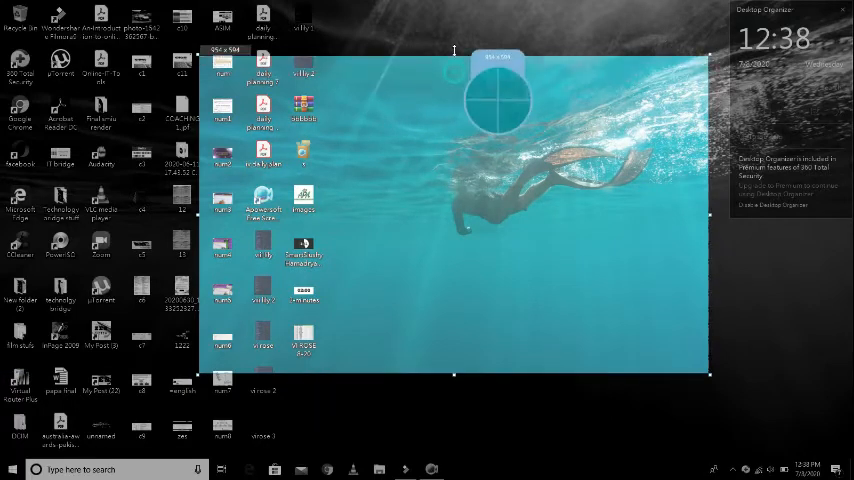
{"action": "left_click_drag", "start_coordinate": [454, 52], "coordinate": [454, 68]}
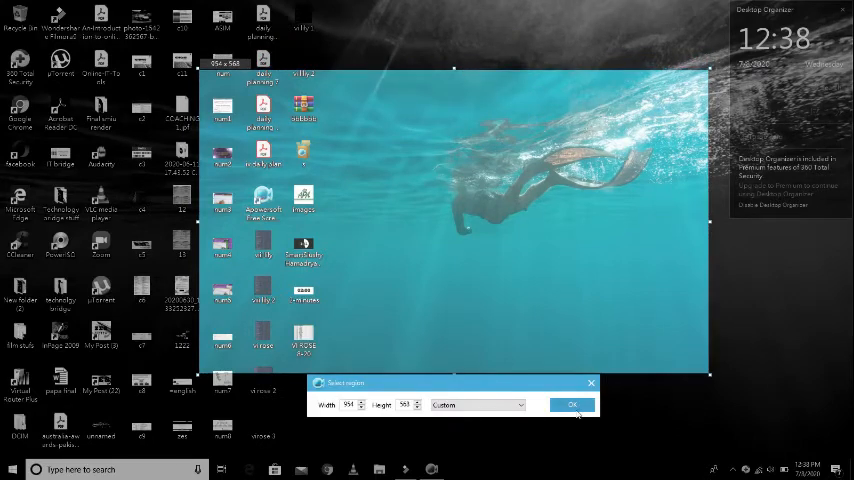
{"action": "left_click", "coordinate": [572, 404]}
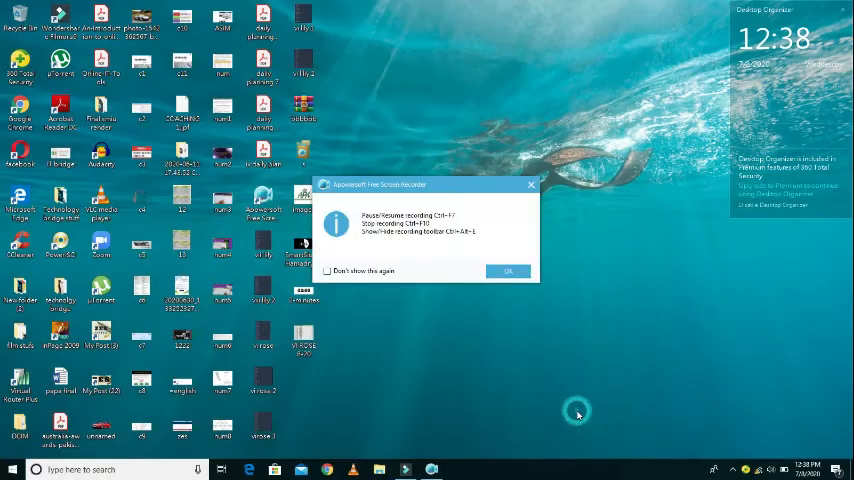
Dismiss the shortcuts notice, start recording the region, and check the webcam list.
{"action": "left_click", "coordinate": [508, 271]}
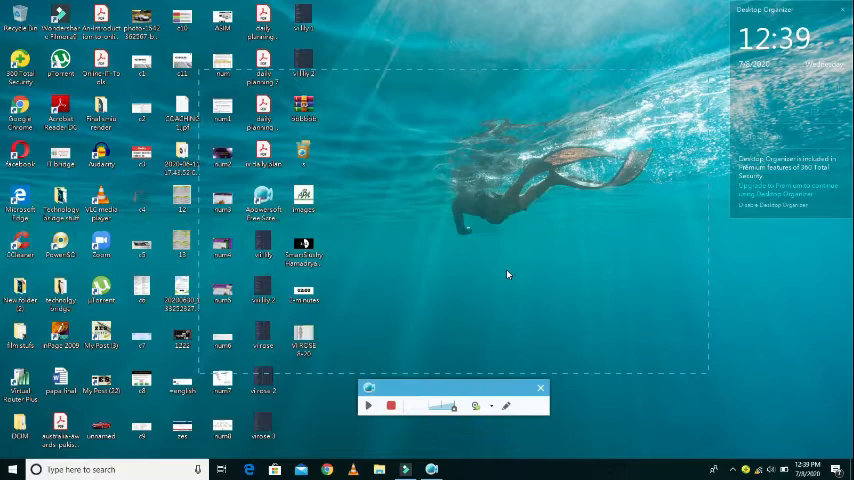
{"action": "left_click", "coordinate": [369, 405]}
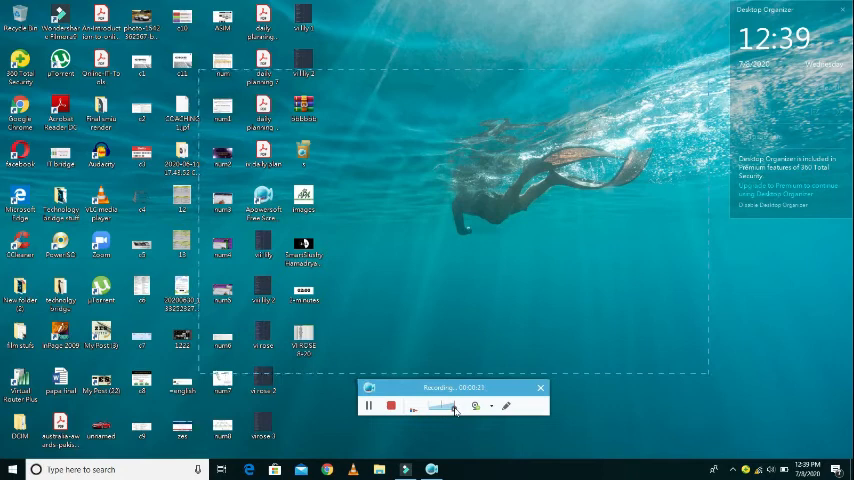
{"action": "mouse_move", "coordinate": [476, 405]}
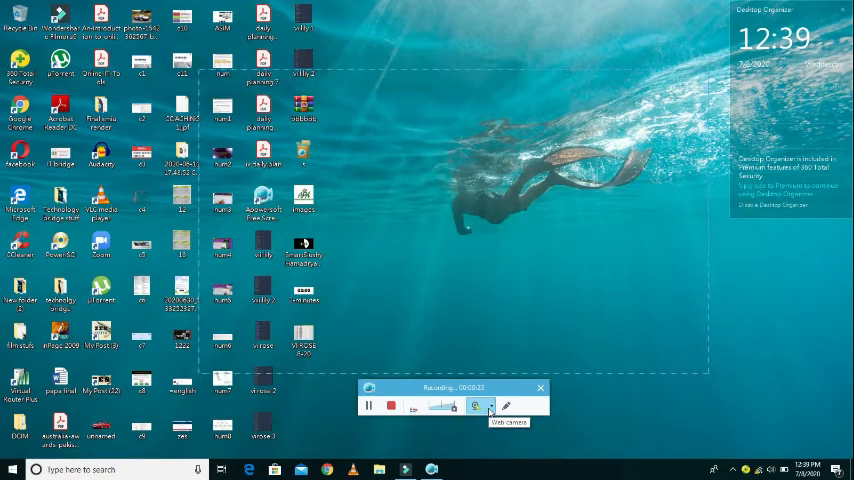
{"action": "left_click", "coordinate": [481, 407]}
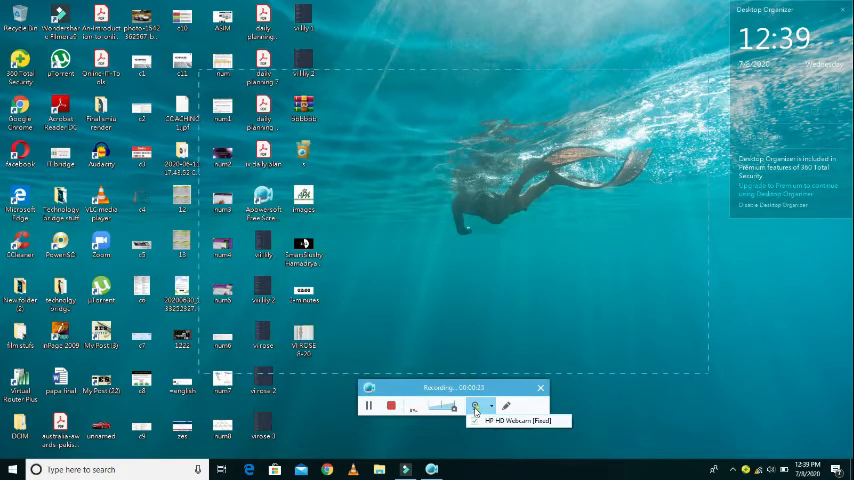
{"action": "left_click", "coordinate": [477, 405]}
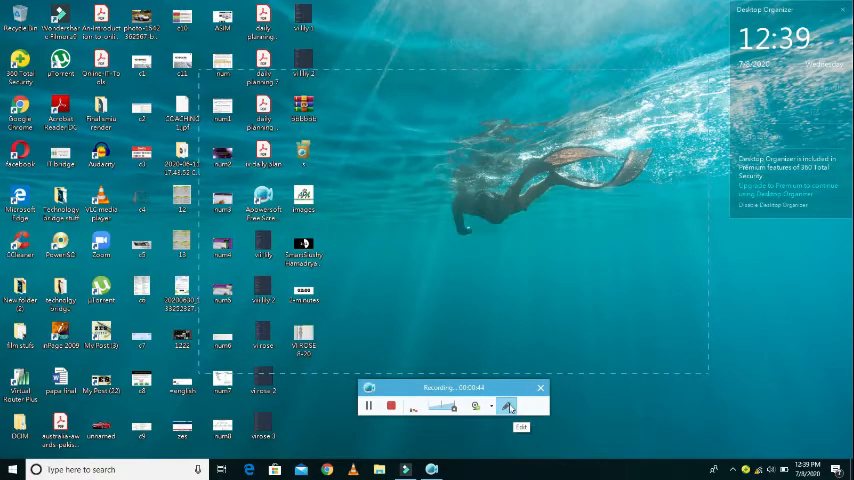
Draw a red arrow across the top of the capture and switch to the Text tool.
{"action": "left_click", "coordinate": [508, 406]}
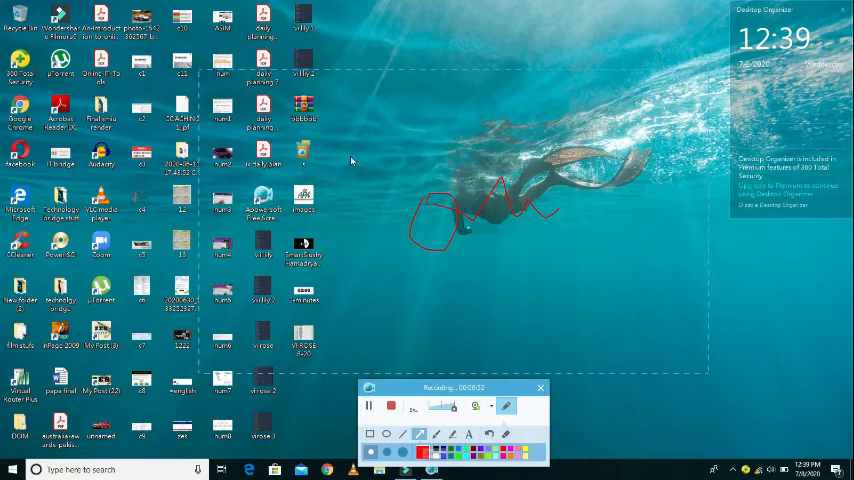
{"action": "left_click_drag", "start_coordinate": [345, 130], "coordinate": [600, 107]}
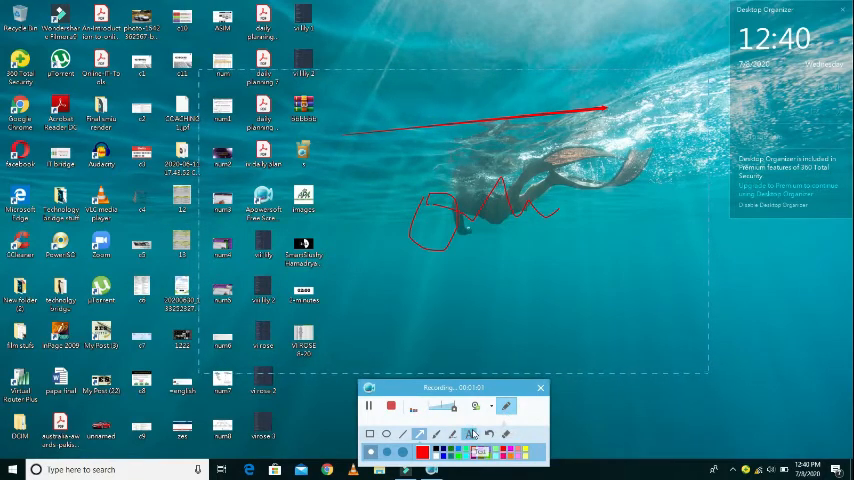
{"action": "left_click", "coordinate": [468, 433]}
{"action": "type", "text": "dfesfsese"}
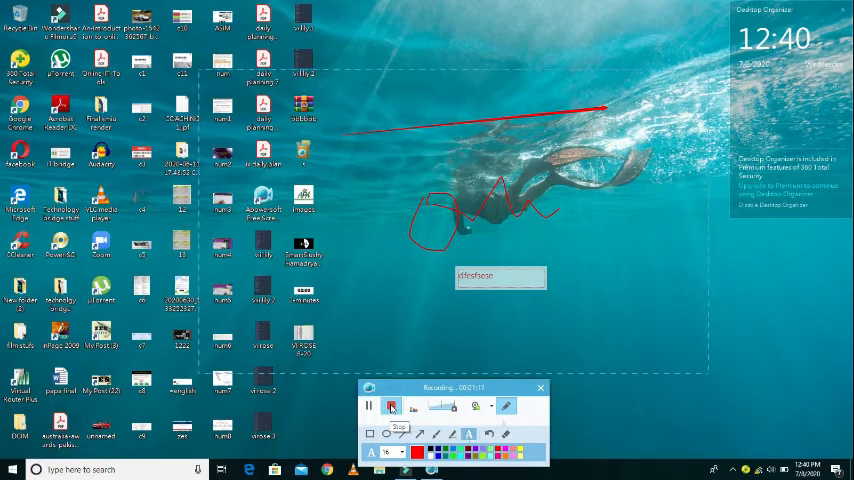
Stop the region recording, producing a 1:18 clip.
{"action": "left_click", "coordinate": [391, 406]}
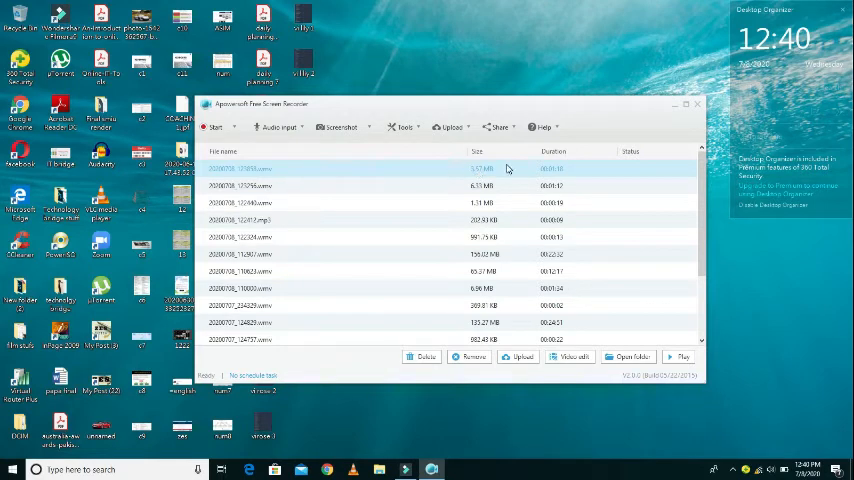
{"action": "mouse_move", "coordinate": [475, 175]}
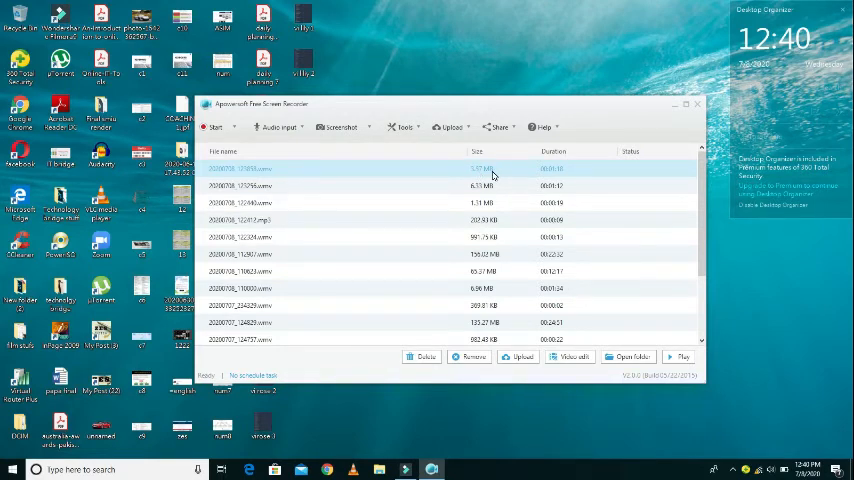
{"action": "mouse_move", "coordinate": [559, 176]}
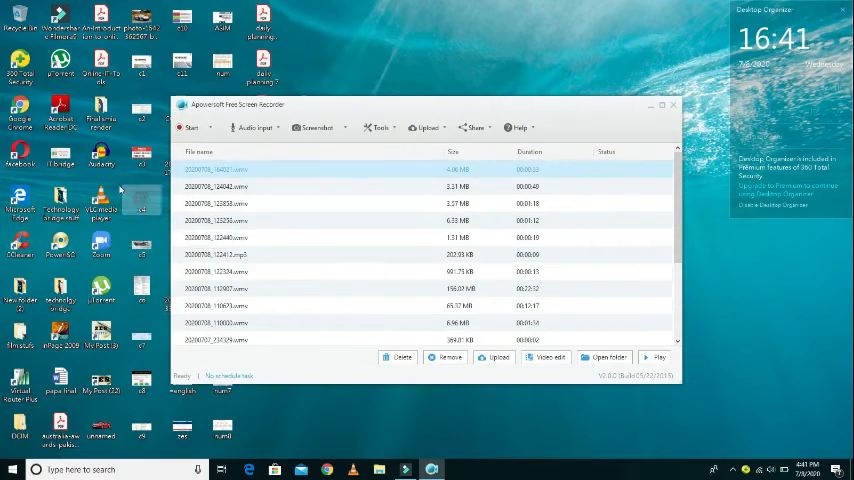
Choose Full screen mode, dismiss the shortcuts notice, and record a 17-second clip.
{"action": "left_click", "coordinate": [192, 127]}
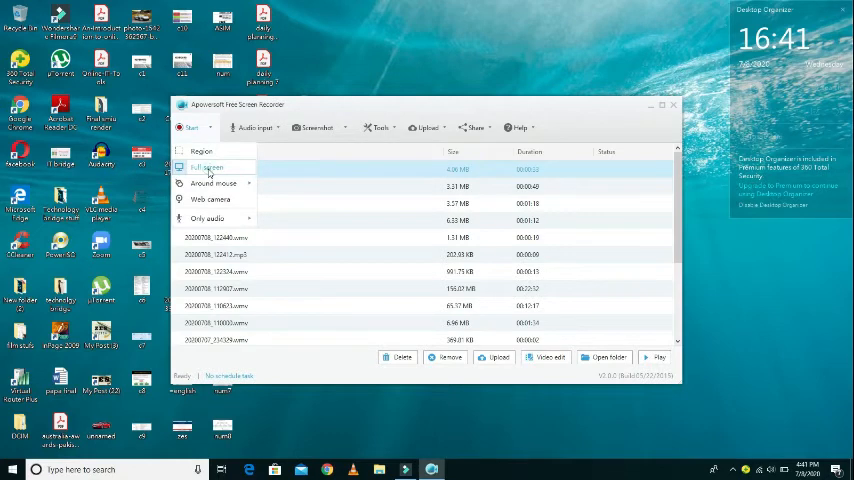
{"action": "left_click", "coordinate": [206, 167]}
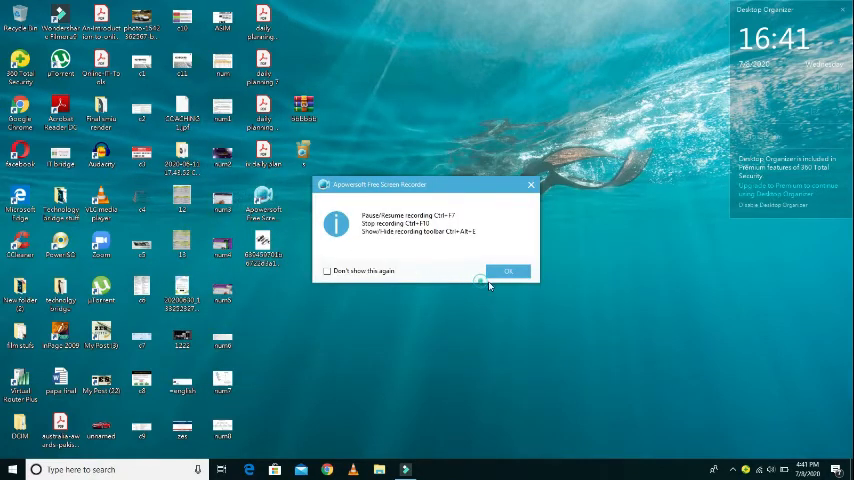
{"action": "left_click", "coordinate": [508, 271]}
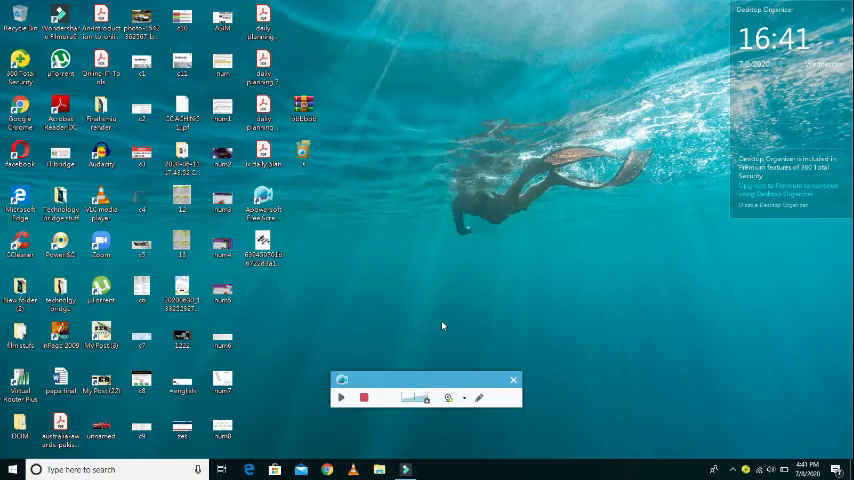
{"action": "left_click", "coordinate": [341, 397]}
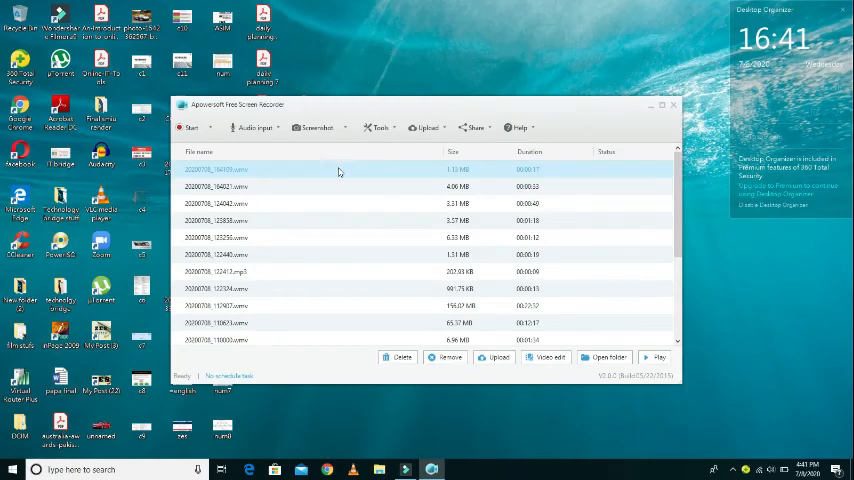
{"action": "mouse_move", "coordinate": [325, 170]}
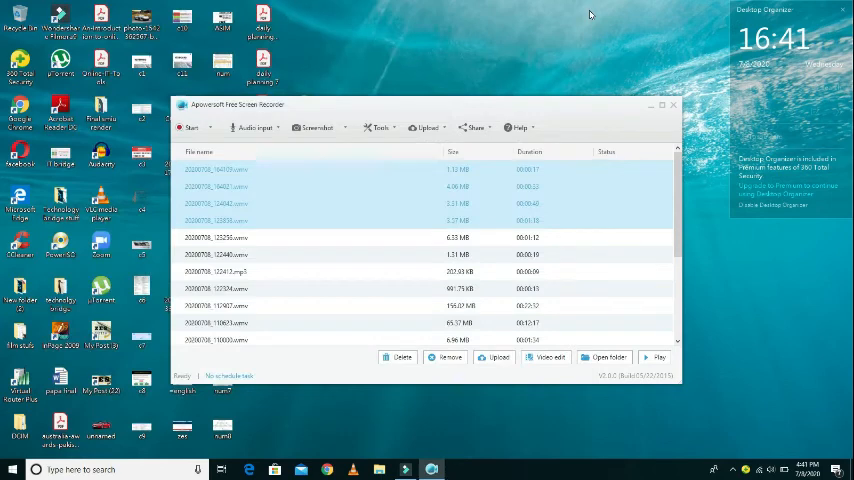
{"action": "mouse_move", "coordinate": [604, 357]}
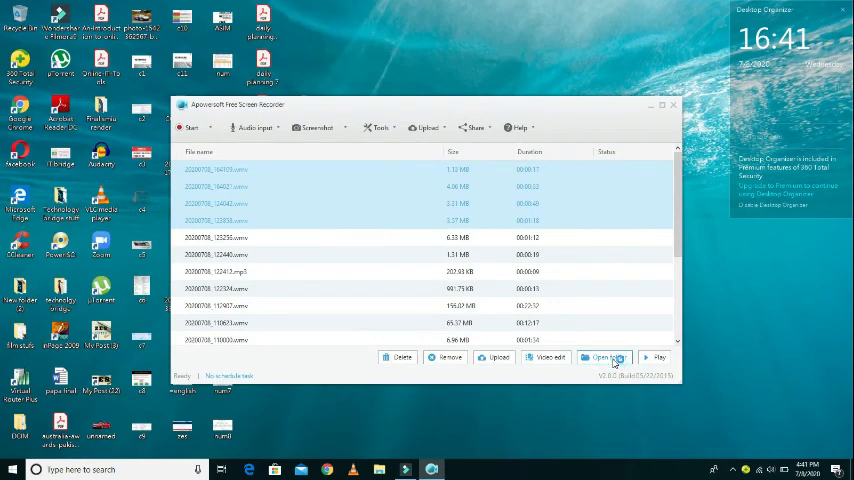
Open the recordings save folder in File Explorer.
{"action": "left_click", "coordinate": [603, 357]}
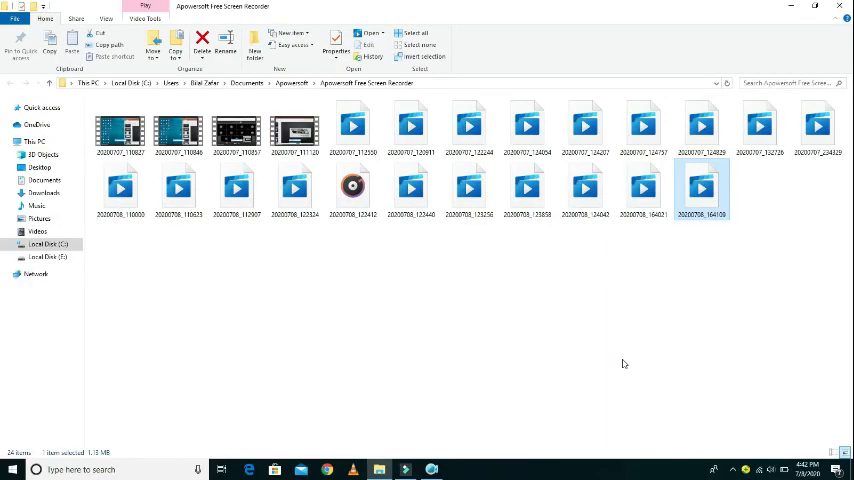